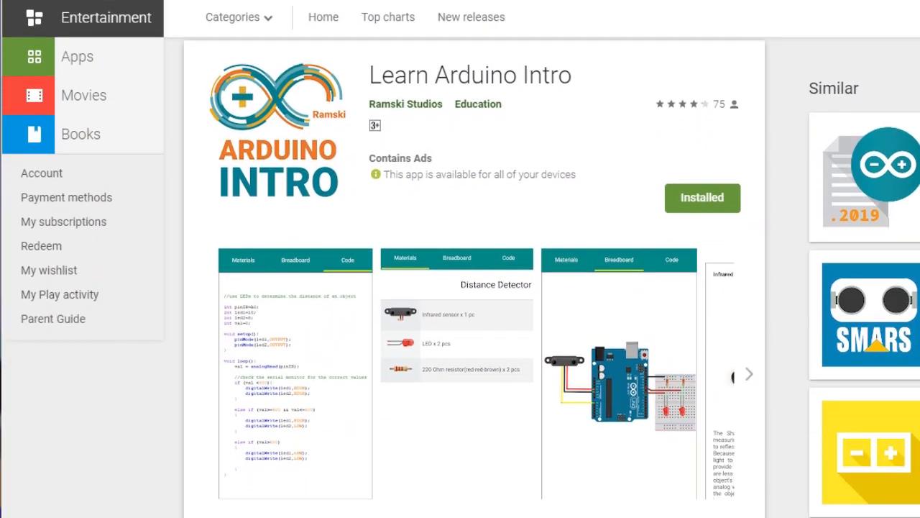
Step: Scroll through the Blink project's materials list showing one LED and one 220 Ohm resistor
scroll(down, 3)
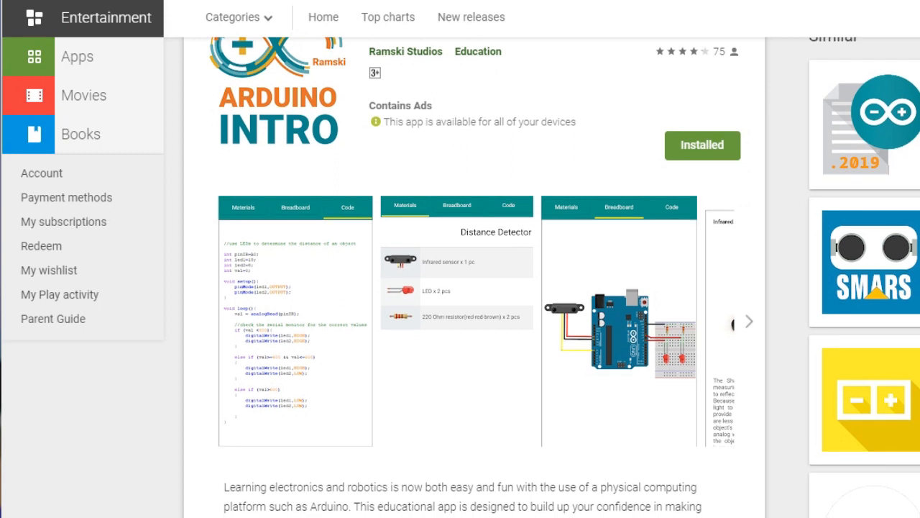
scroll(down, 3)
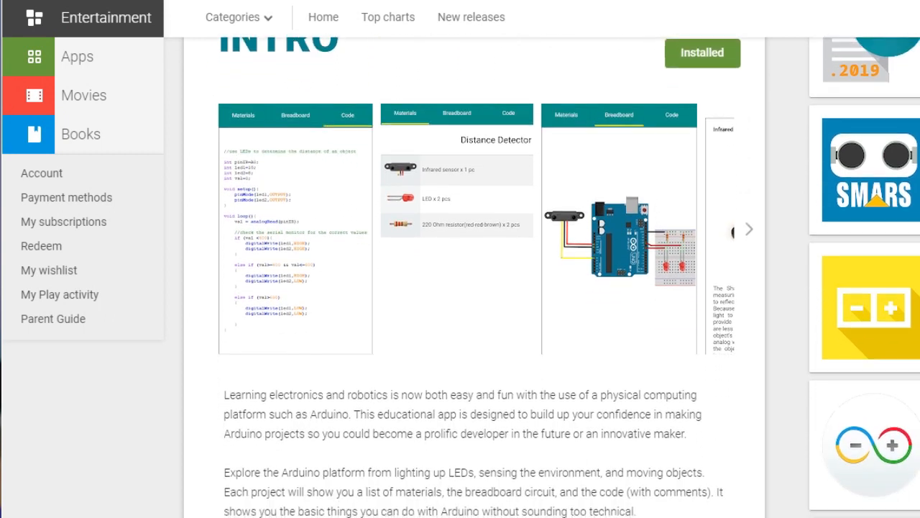
scroll(down, 3)
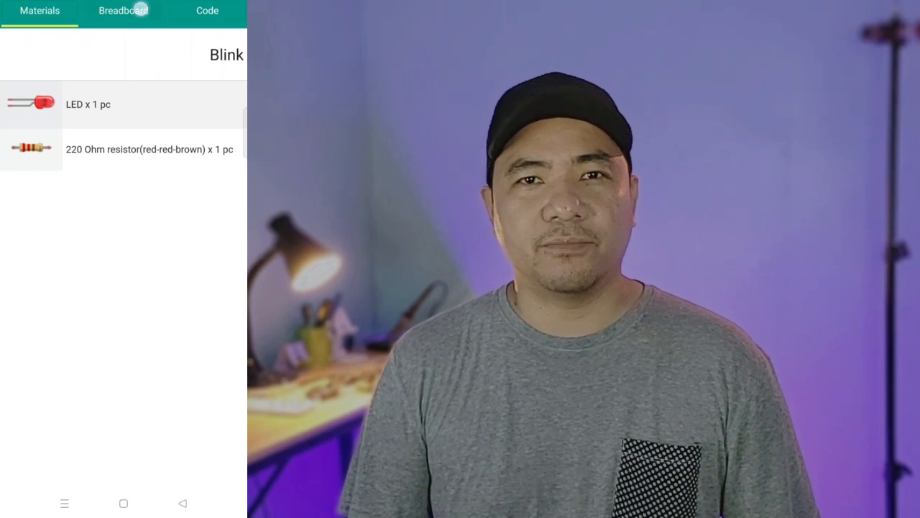
Step: Show the Breadboard wiring diagram with the LED and resistor on pin 9 and GND
click(124, 10)
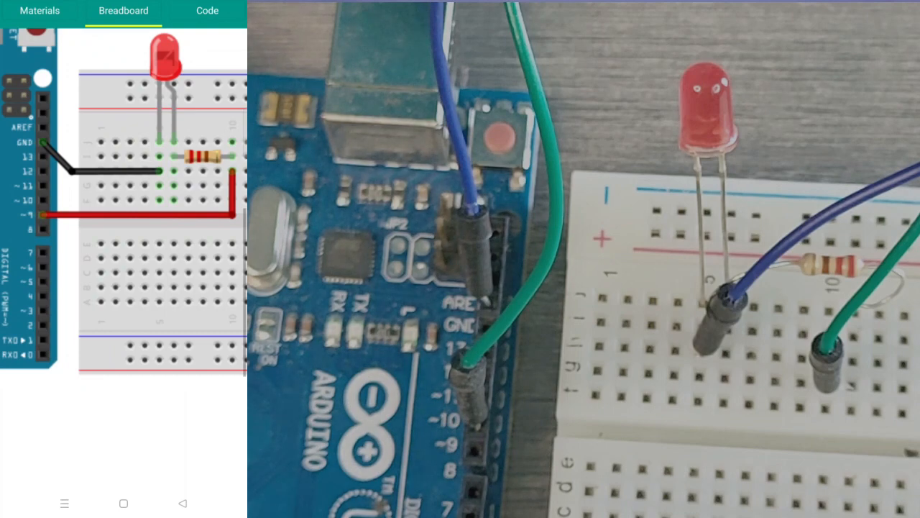
Step: Bring up the Blink sketch in the editor, with pin 9 as output toggling the LED
click(207, 12)
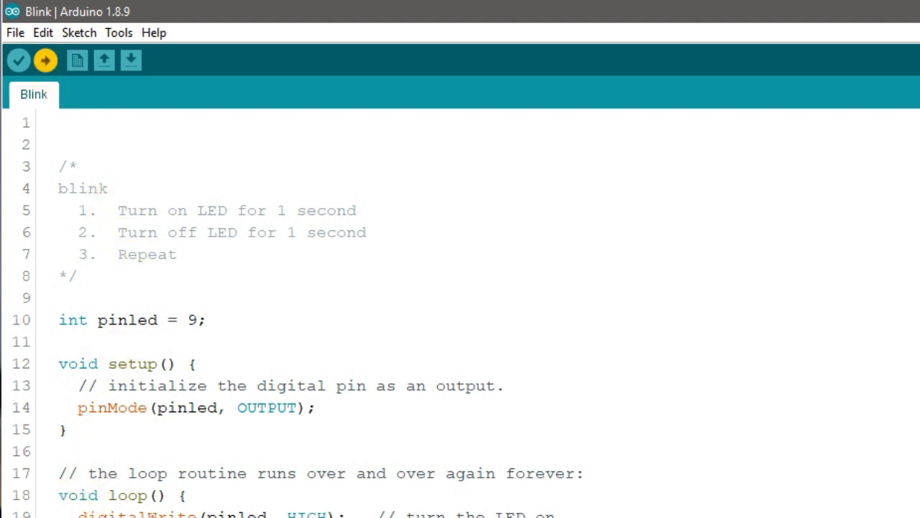
click(98, 232)
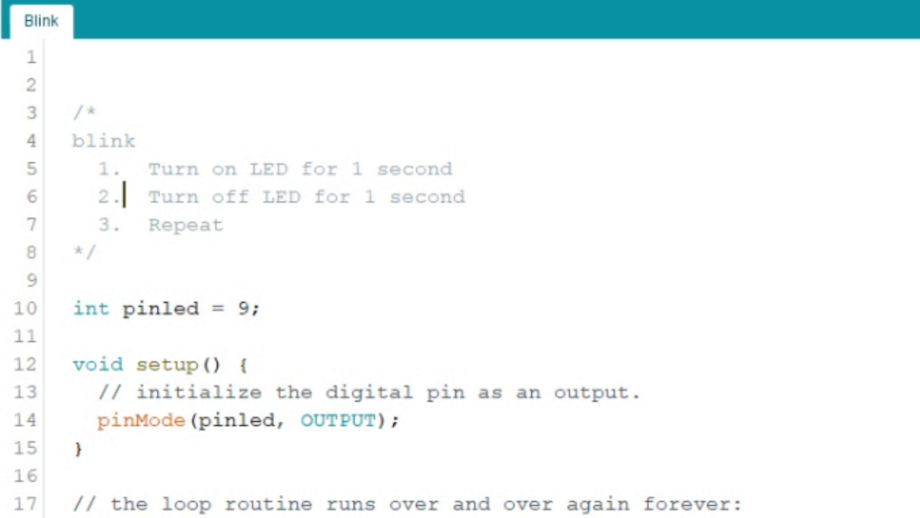
scroll(down, 3)
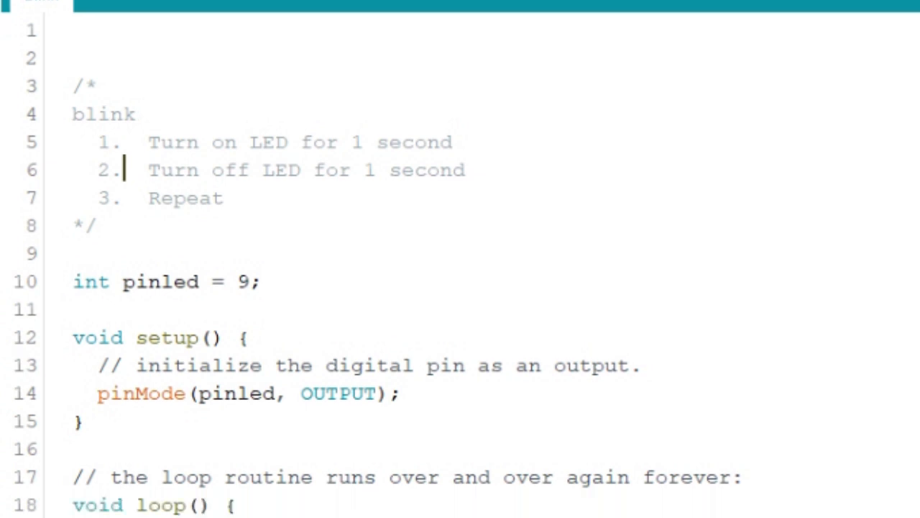
scroll(down, 3)
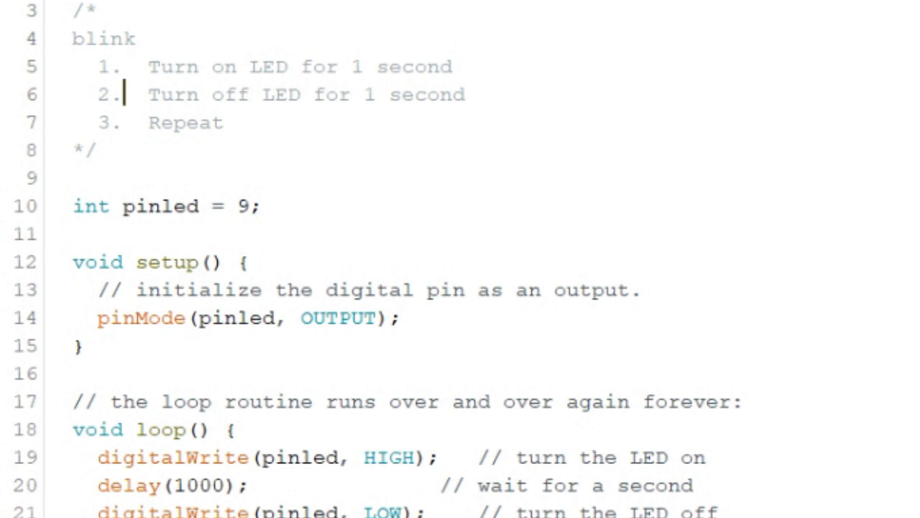
scroll(down, 3)
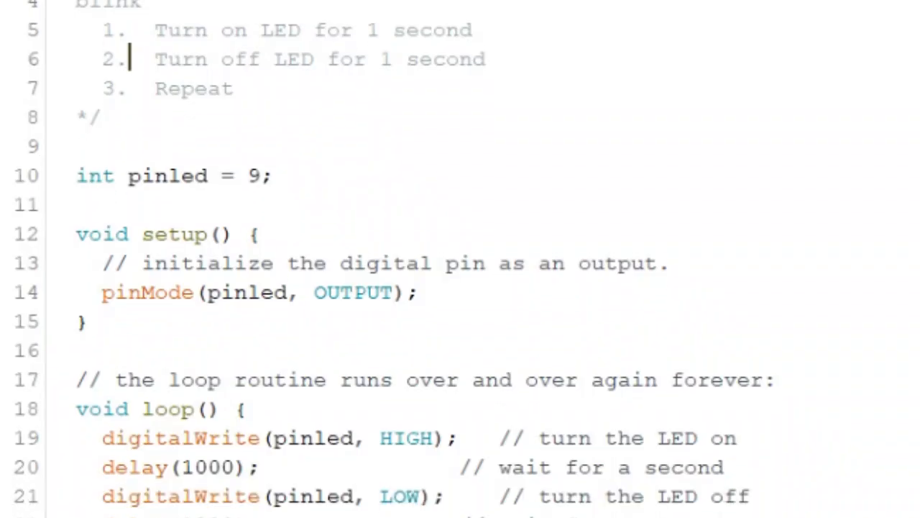
scroll(down, 3)
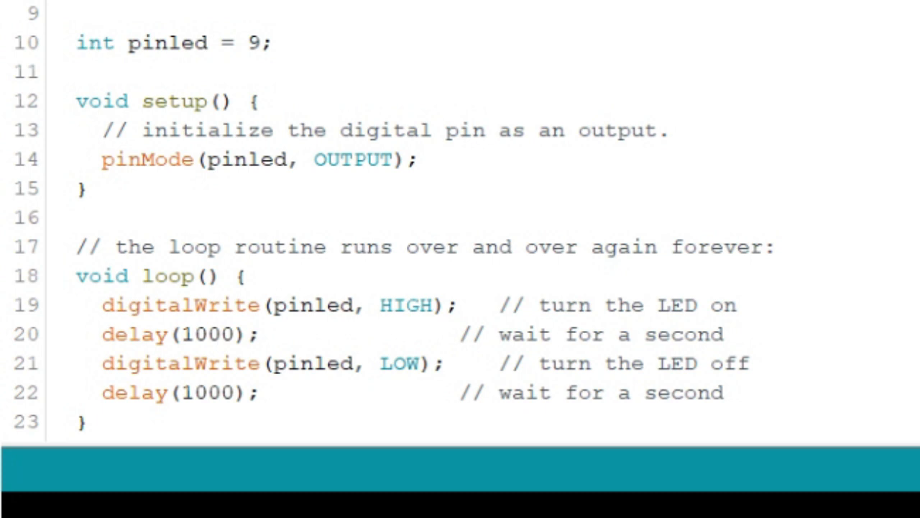
mouse_move(305, 95)
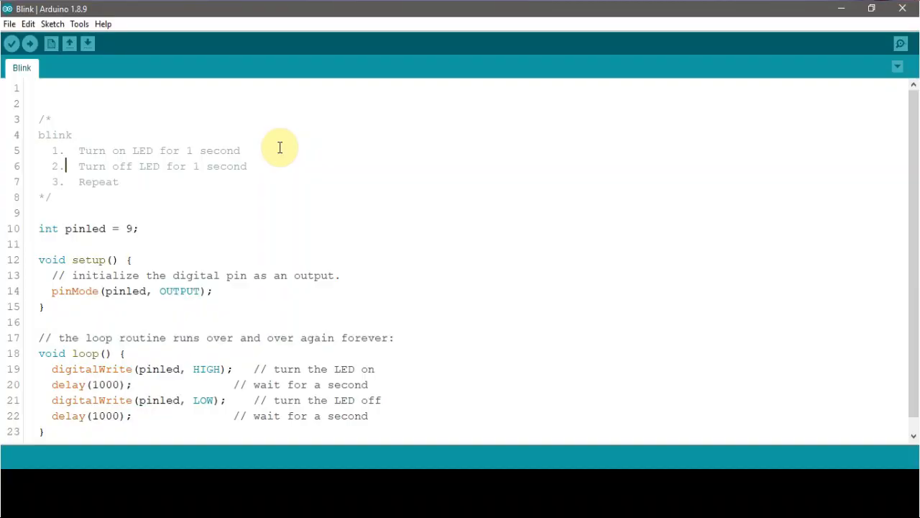
mouse_move(71, 23)
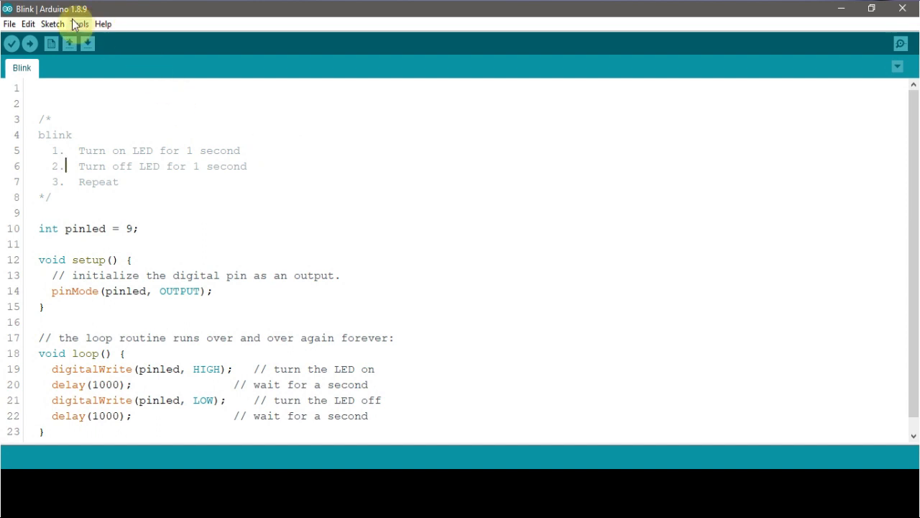
Step: Choose COM7 (Arduino/Genuino Uno) as the serial port under Tools > Port
click(79, 23)
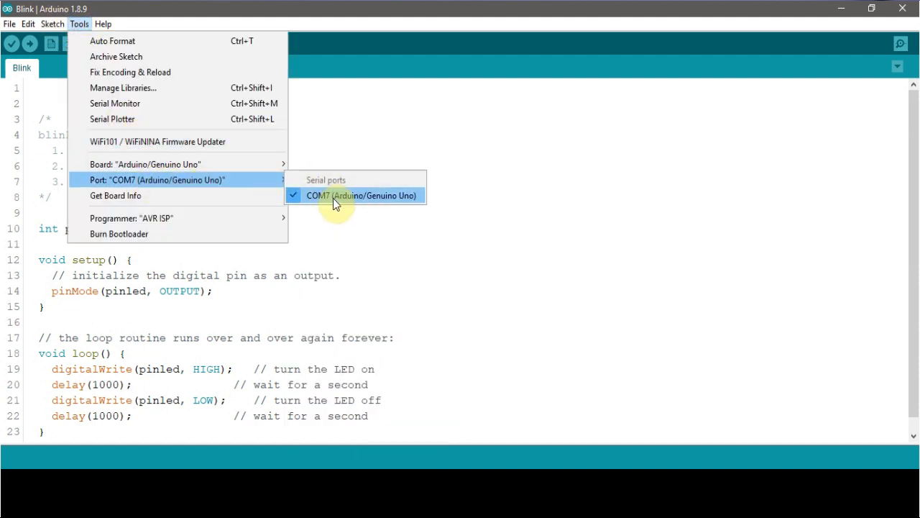
click(362, 196)
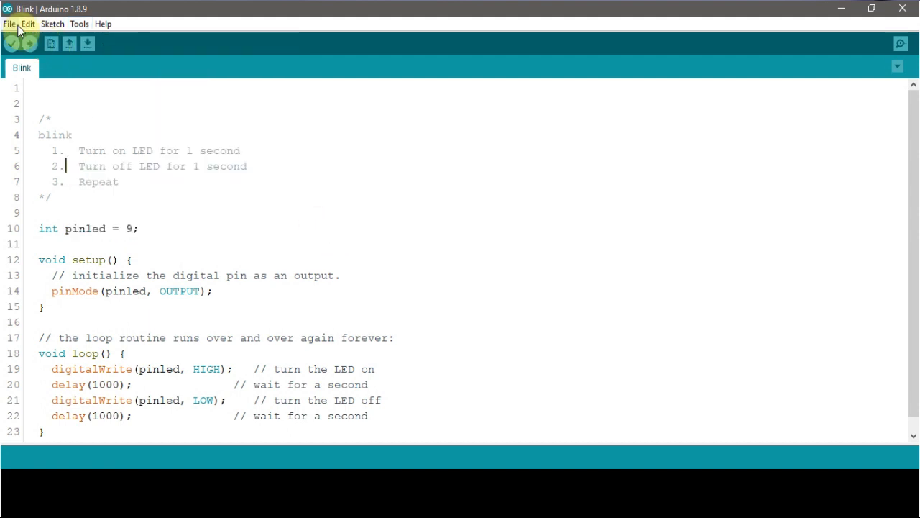
mouse_move(11, 43)
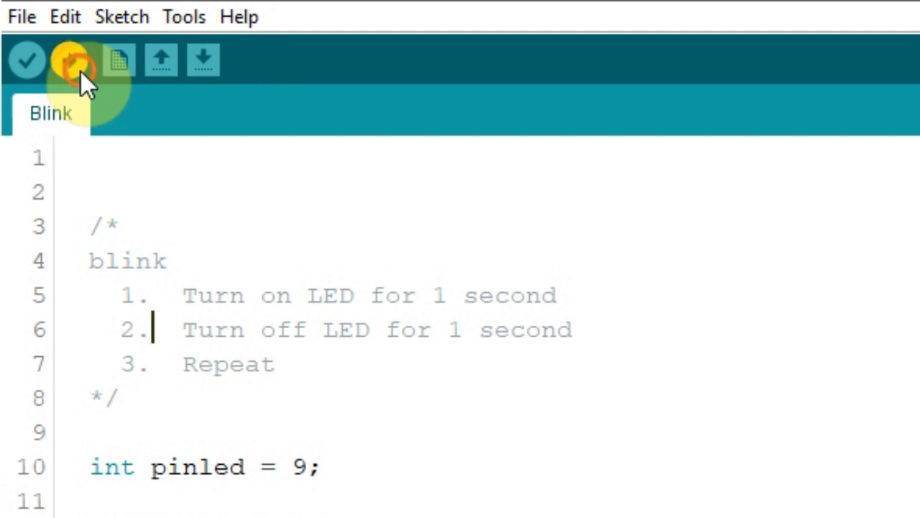
Step: Upload the Blink sketch to the Arduino Uno over COM7
click(69, 60)
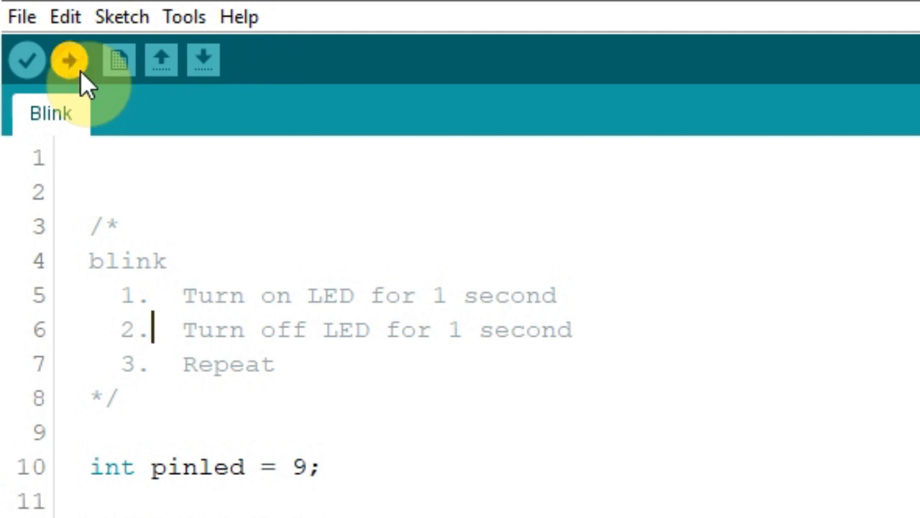
scroll(down, 3)
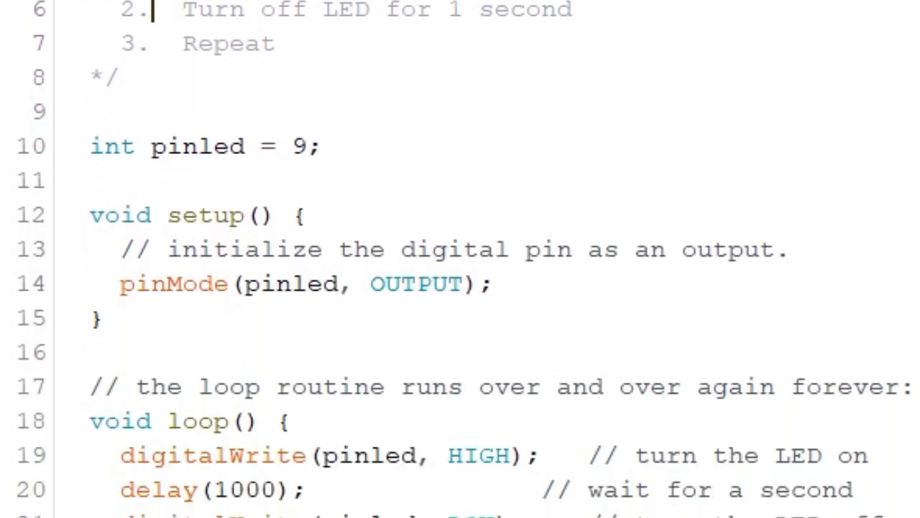